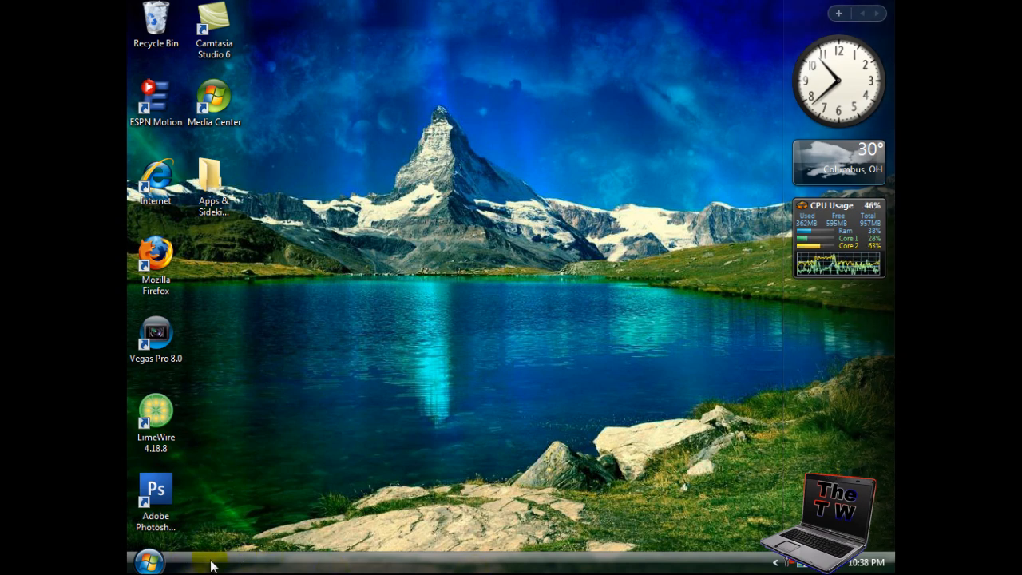
- Launch Ulead VideoStudio SE DVD from the Windows Vista Start menu
{"action": "left_click", "coordinate": [148, 559]}
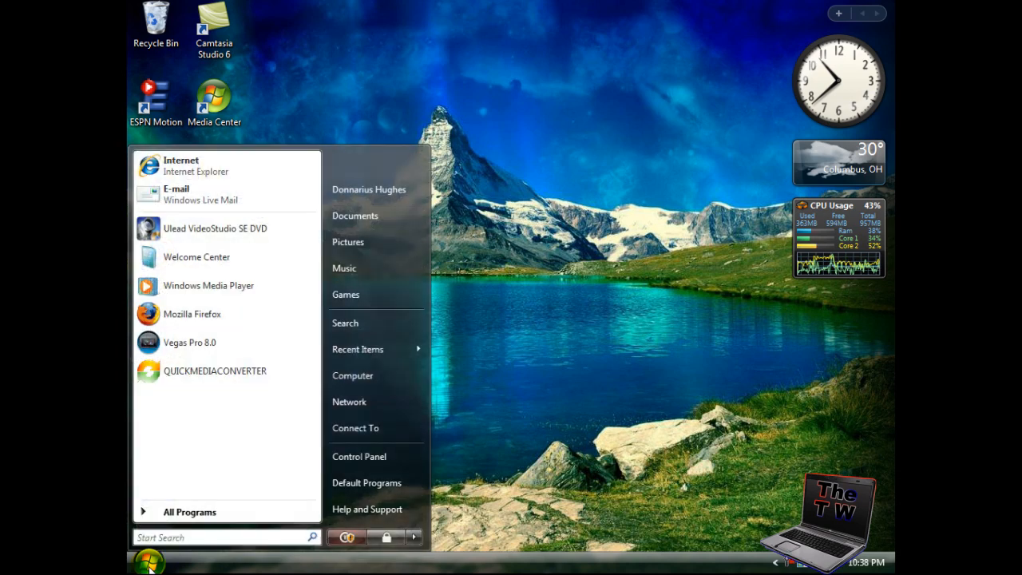
{"action": "mouse_move", "coordinate": [227, 256]}
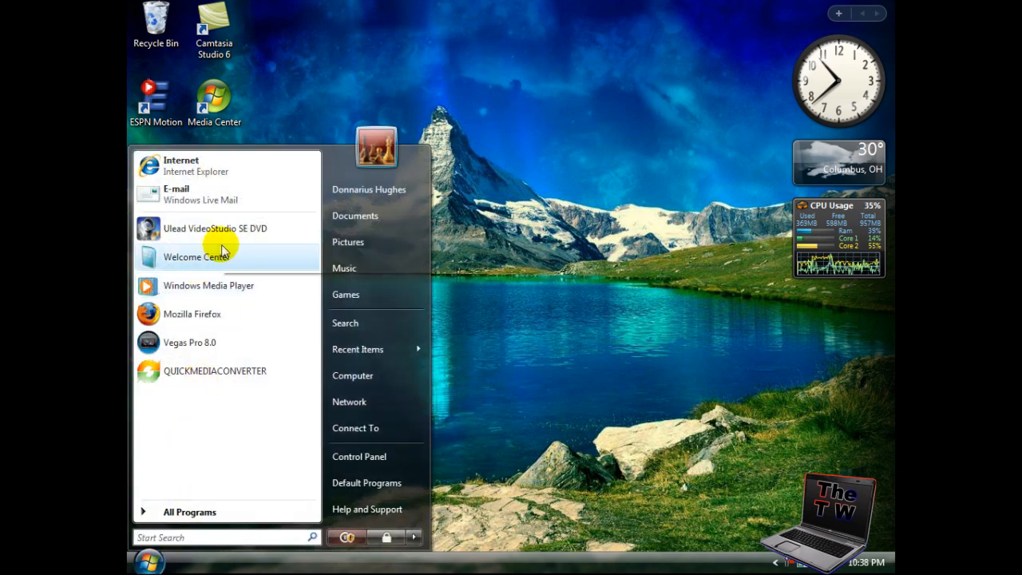
{"action": "mouse_move", "coordinate": [227, 228]}
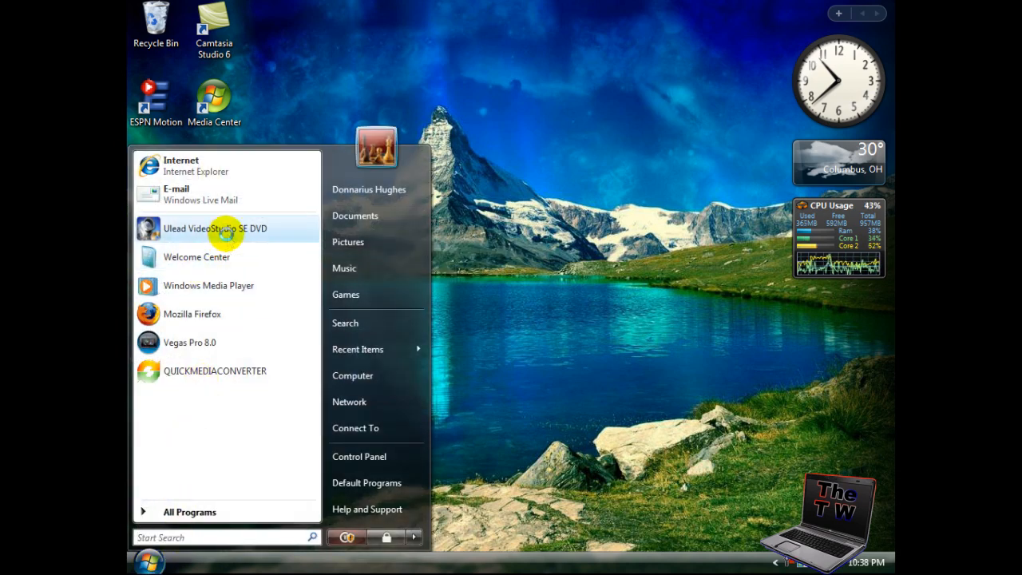
{"action": "left_click", "coordinate": [216, 228]}
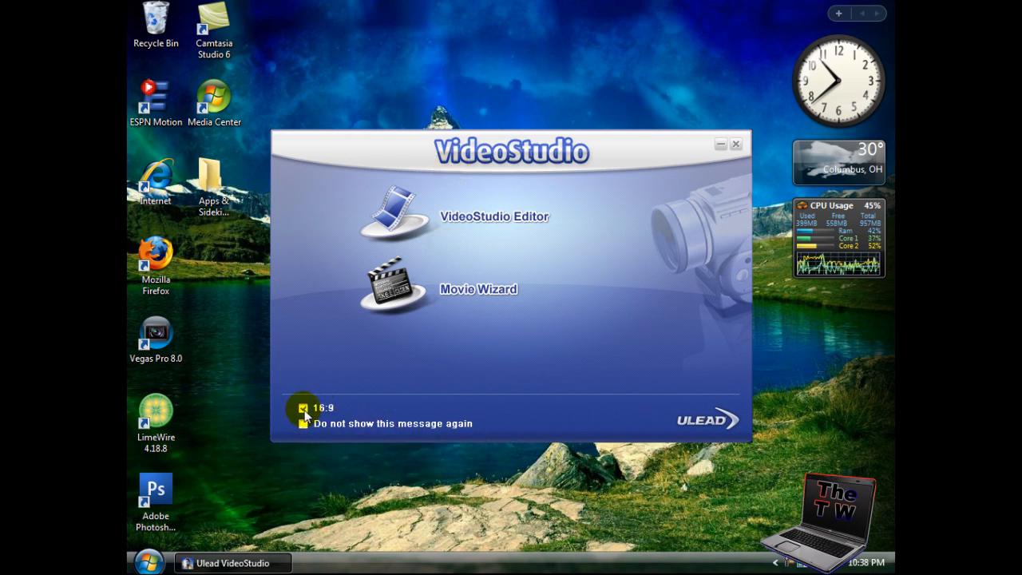
- Start the Movie Wizard and dismiss the VideoStudio News window
{"action": "left_click", "coordinate": [734, 145]}
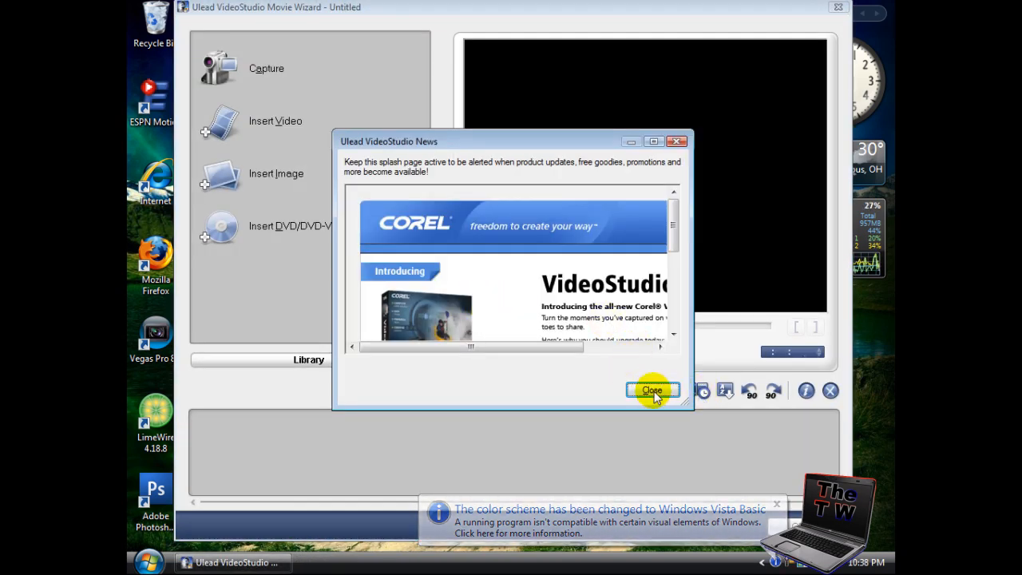
{"action": "left_click", "coordinate": [652, 390]}
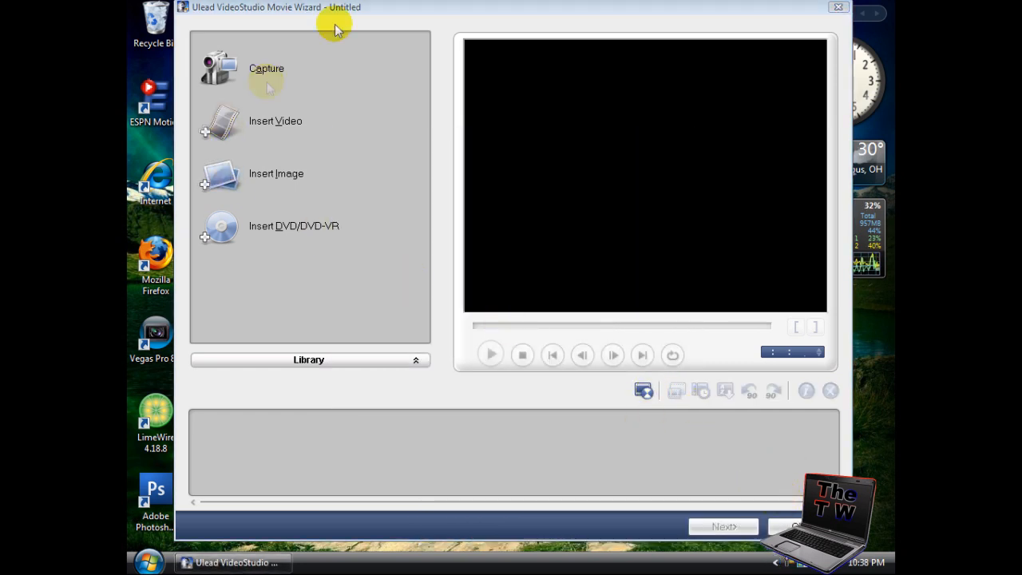
{"action": "mouse_move", "coordinate": [435, 120]}
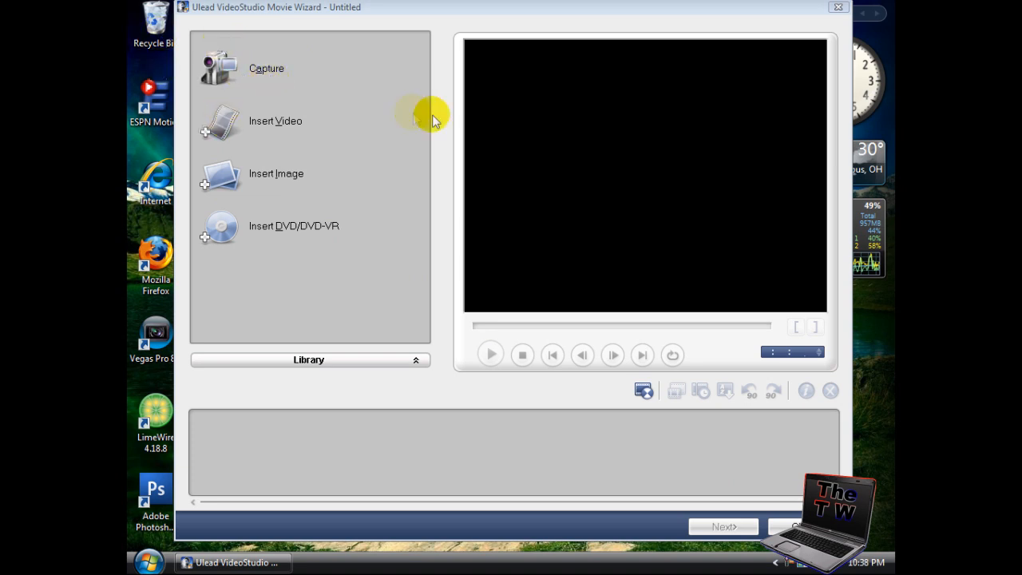
{"action": "mouse_move", "coordinate": [220, 68]}
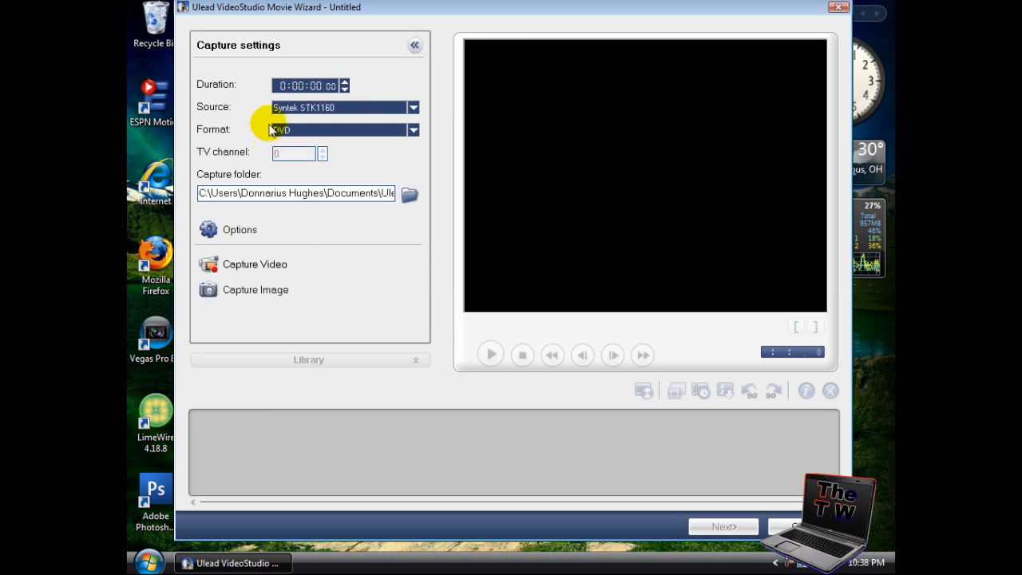
{"action": "mouse_move", "coordinate": [217, 119]}
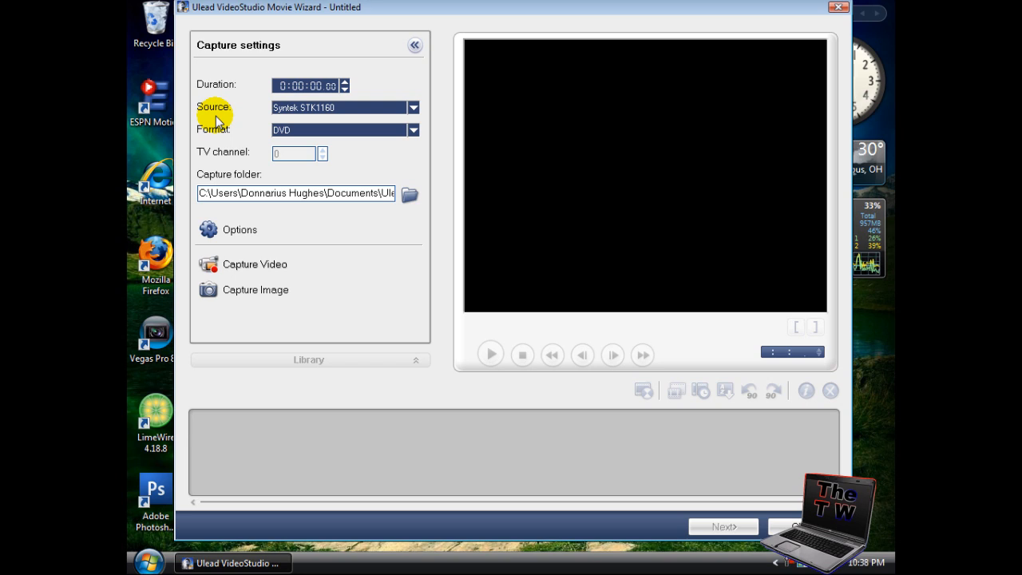
- Switch the capture Format dropdown from DVD to MPEG
{"action": "left_click", "coordinate": [412, 107]}
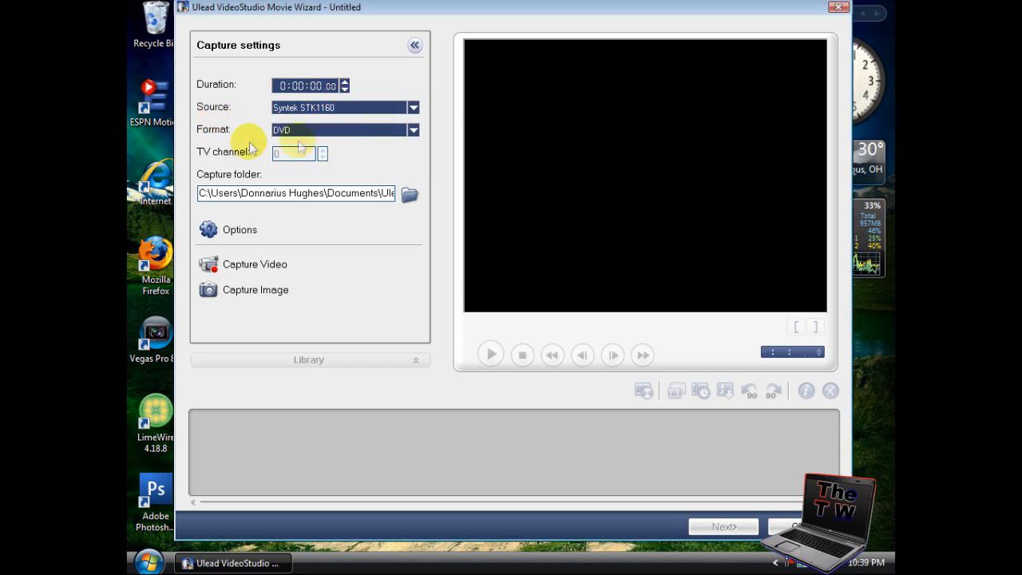
{"action": "left_click", "coordinate": [412, 129]}
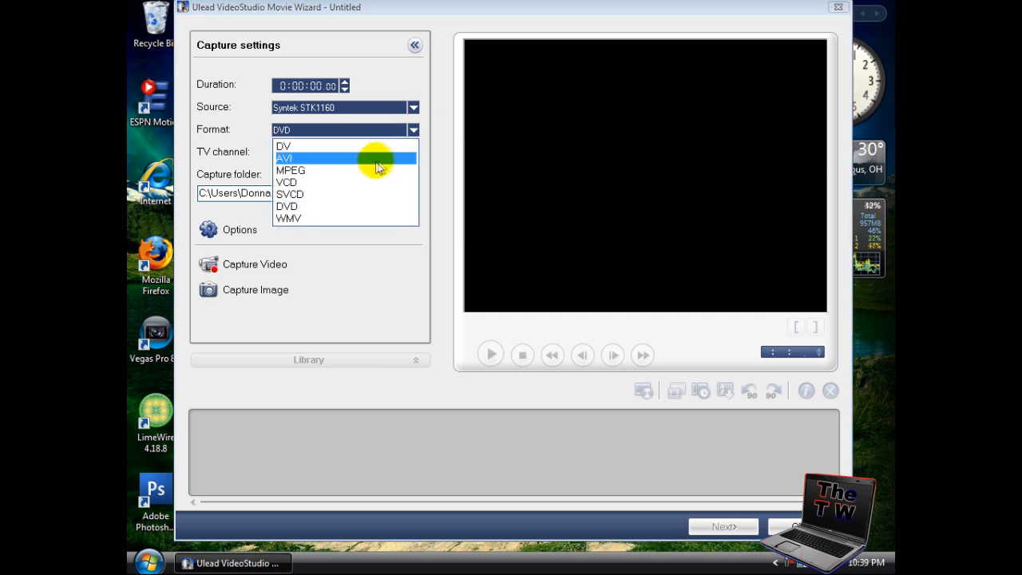
{"action": "left_click", "coordinate": [290, 170]}
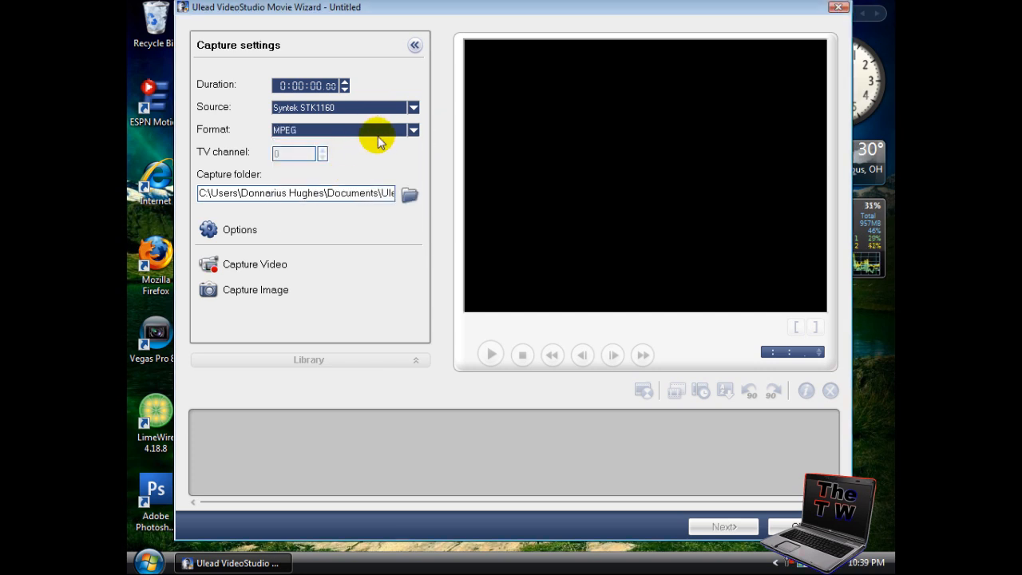
{"action": "mouse_move", "coordinate": [230, 230]}
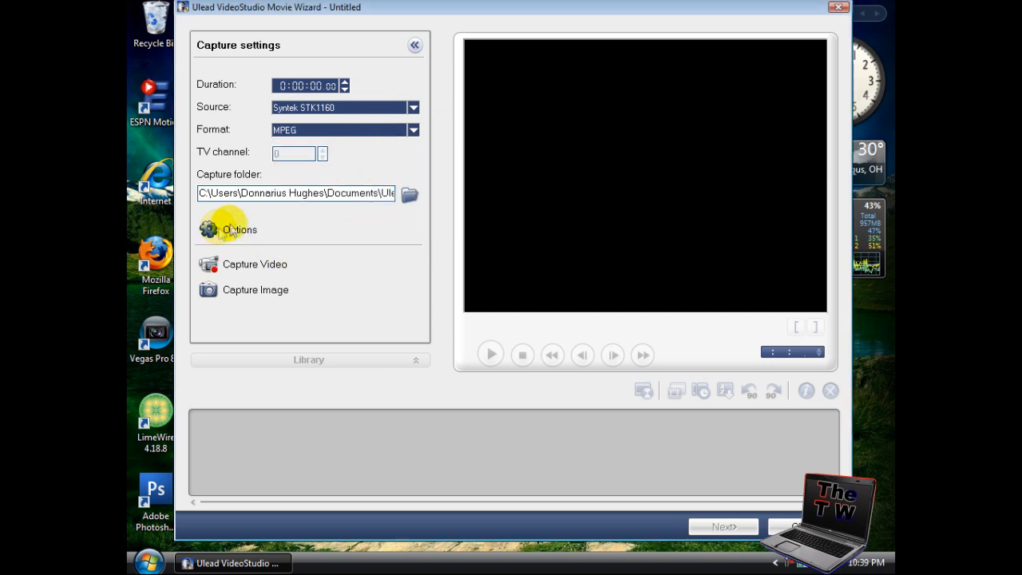
{"action": "mouse_move", "coordinate": [234, 232]}
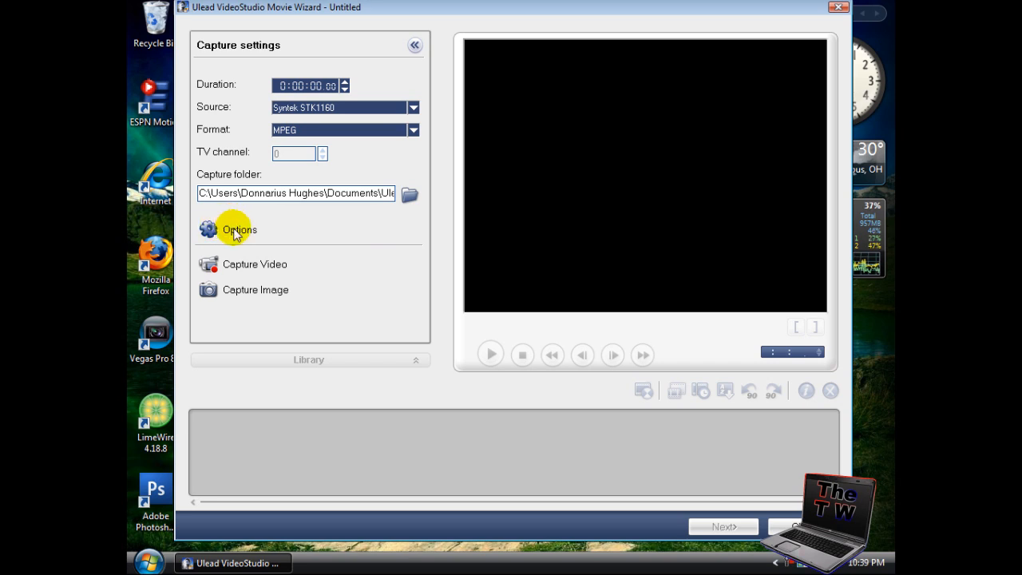
- Accept Capture Options unchanged with audio capture enabled, then reopen the Options menu
{"action": "left_click", "coordinate": [237, 229]}
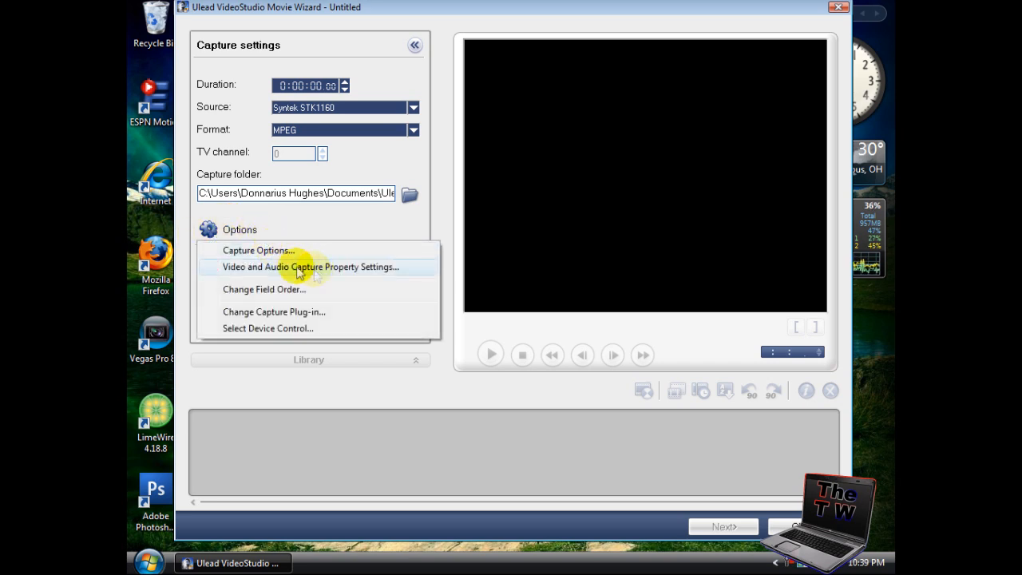
{"action": "left_click", "coordinate": [257, 250]}
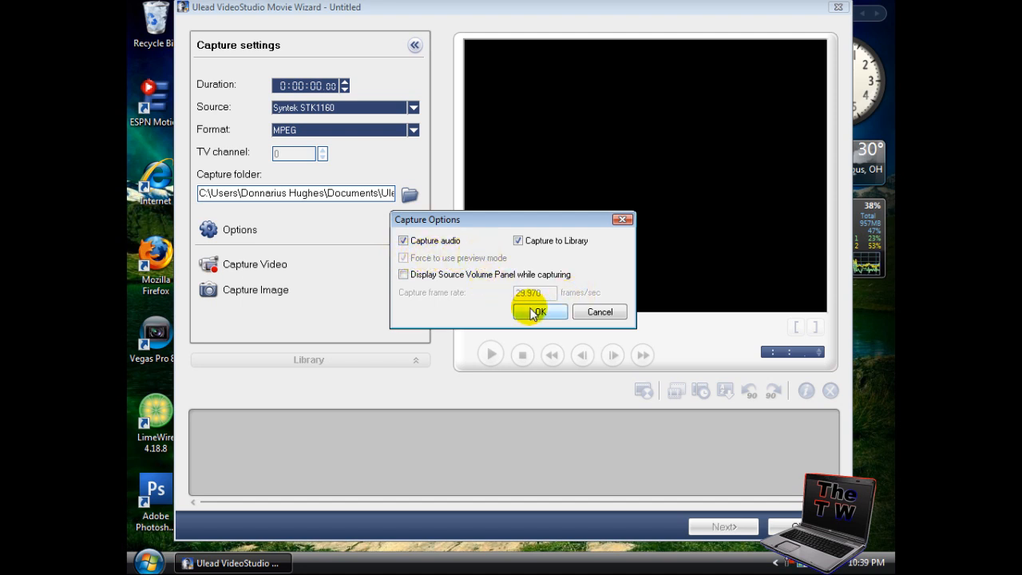
{"action": "left_click", "coordinate": [537, 312]}
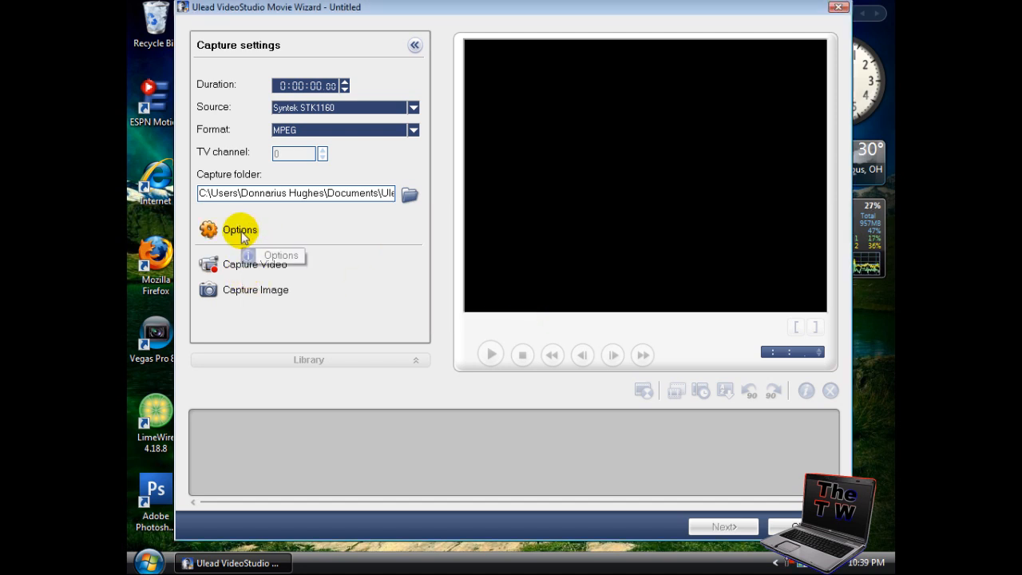
{"action": "left_click", "coordinate": [239, 229]}
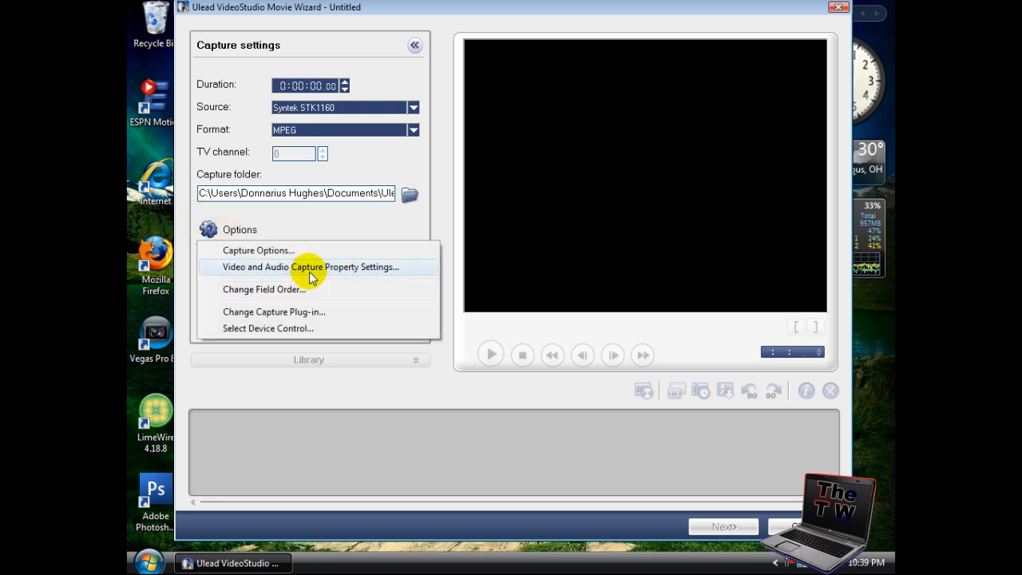
- Set the TV system to NTSC in Video and Audio Capture Property Settings
{"action": "left_click", "coordinate": [310, 267]}
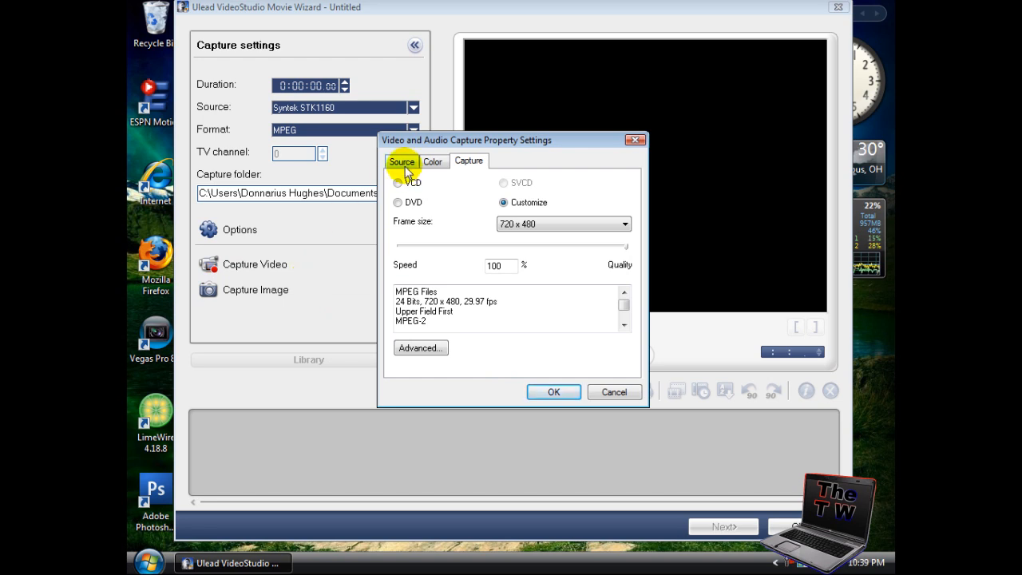
{"action": "left_click", "coordinate": [401, 160]}
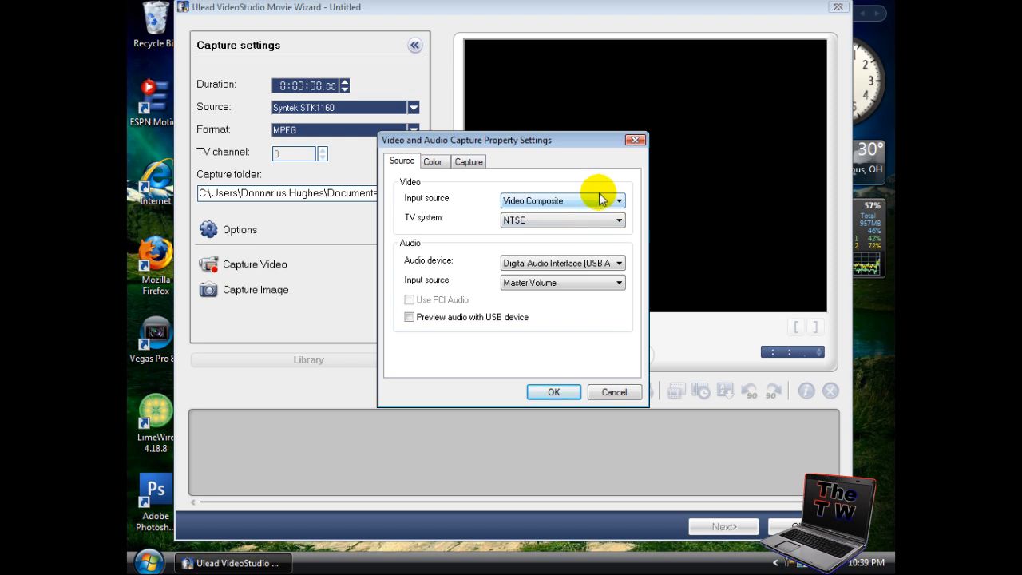
{"action": "mouse_move", "coordinate": [579, 230]}
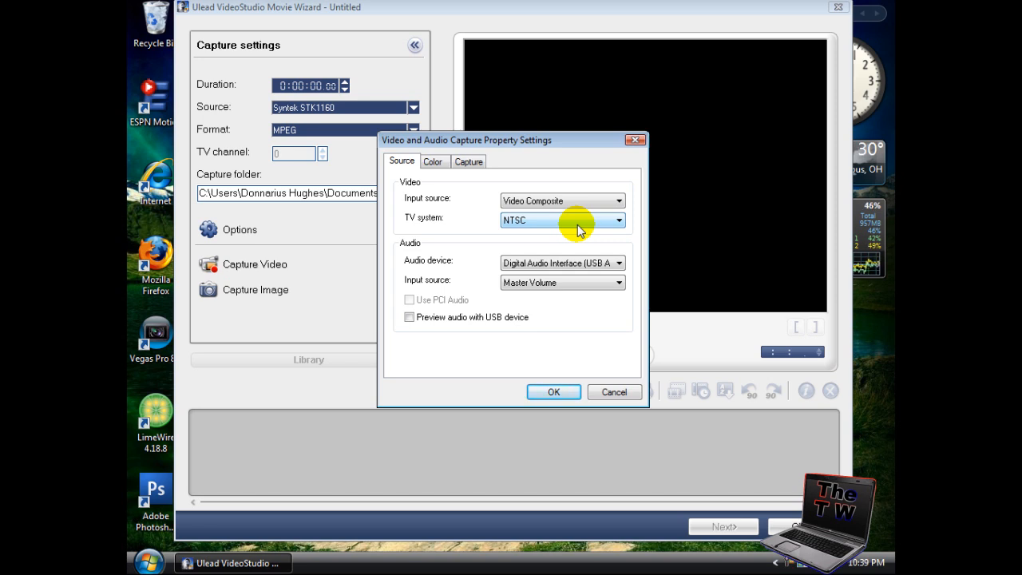
{"action": "left_click", "coordinate": [617, 219]}
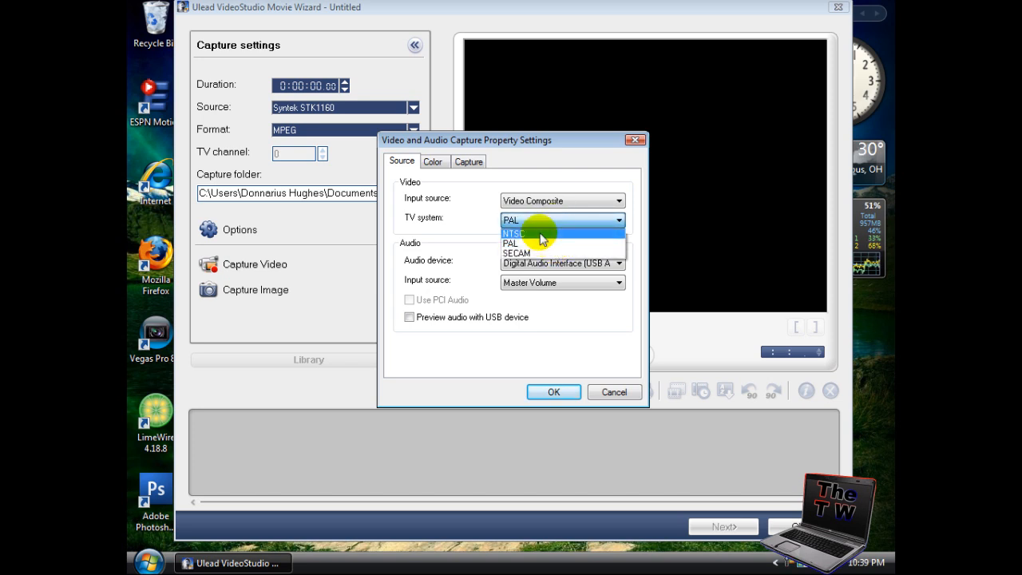
{"action": "left_click", "coordinate": [513, 232]}
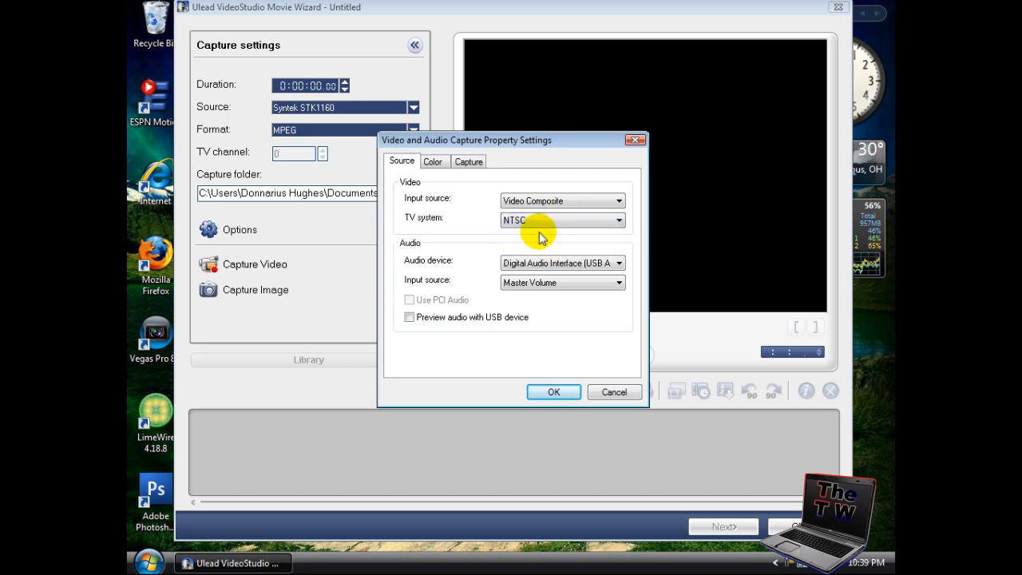
{"action": "mouse_move", "coordinate": [517, 259]}
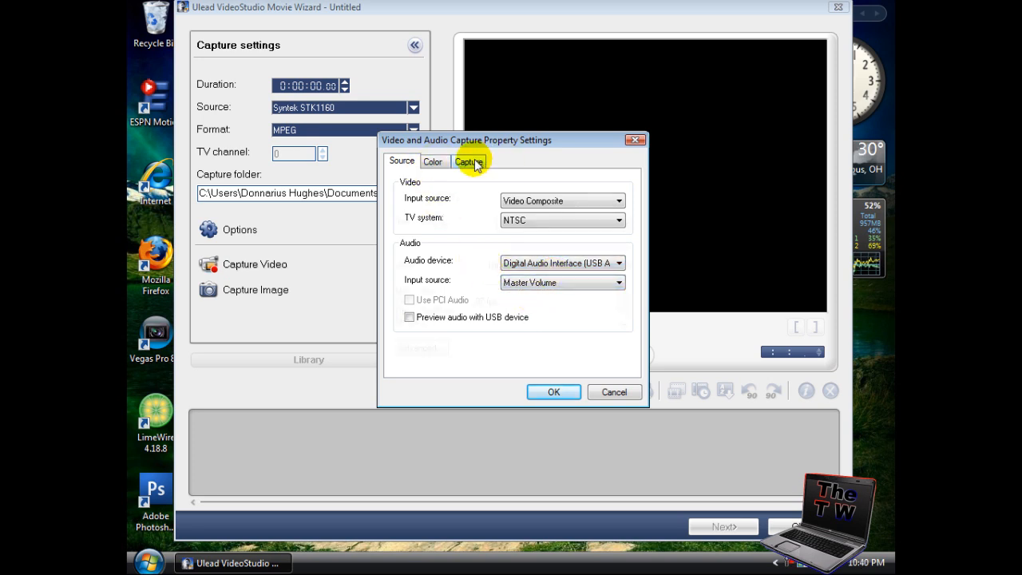
{"action": "left_click", "coordinate": [470, 161]}
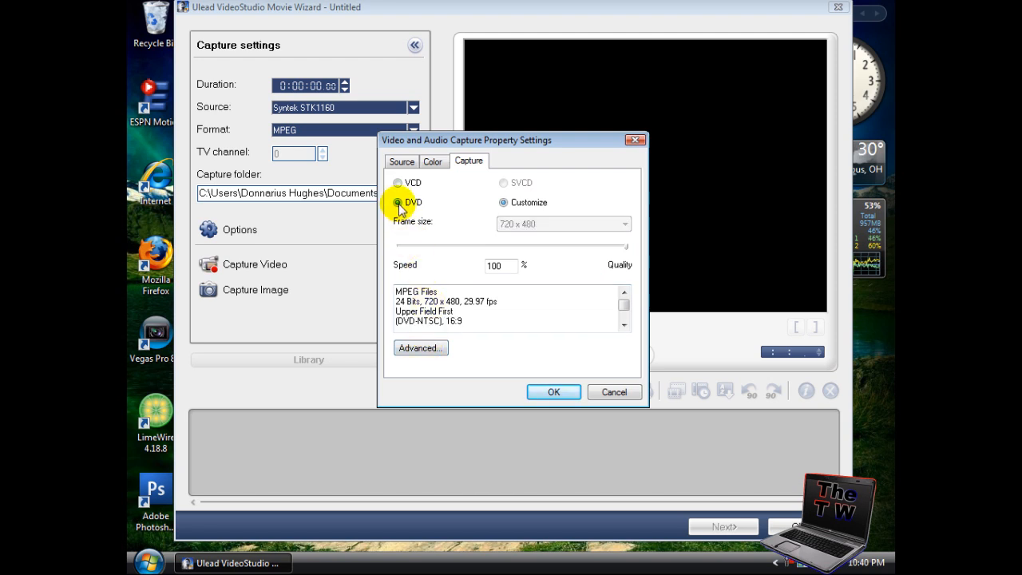
- Set DVD MPEG settings to 16:9 aspect ratio and 128 kbps audio bit rate
{"action": "left_click", "coordinate": [421, 347]}
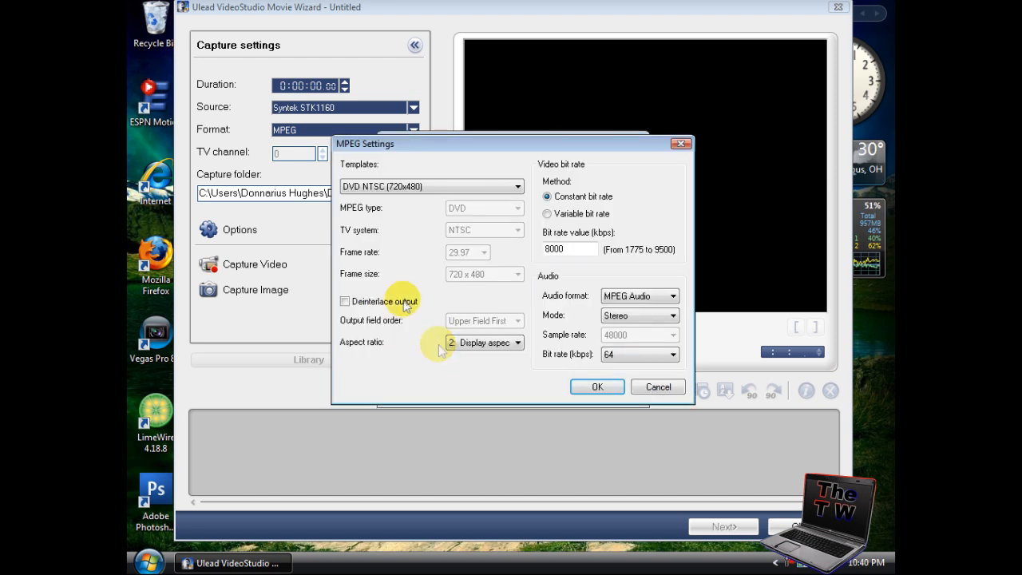
{"action": "mouse_move", "coordinate": [403, 218]}
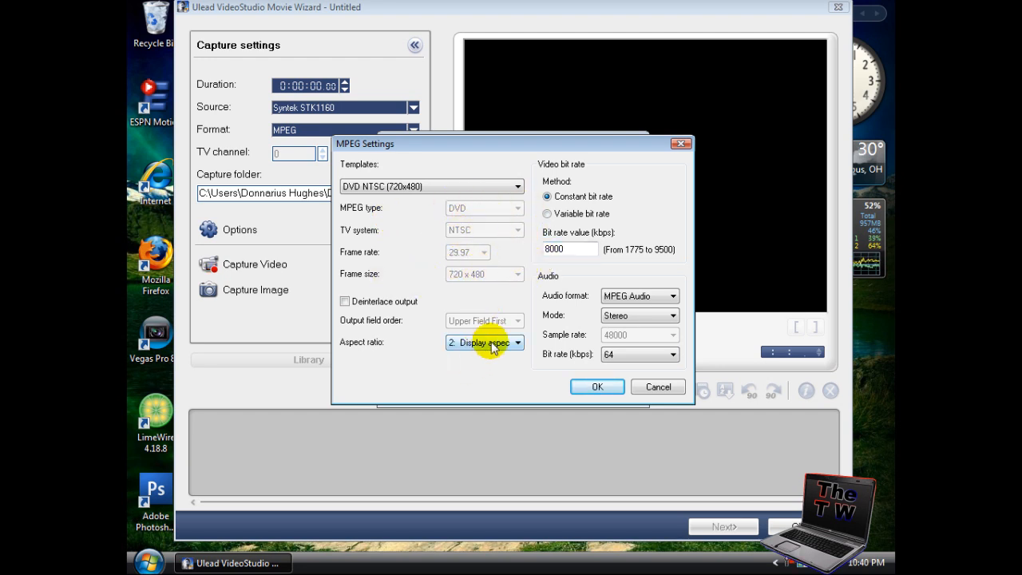
{"action": "left_click", "coordinate": [517, 341]}
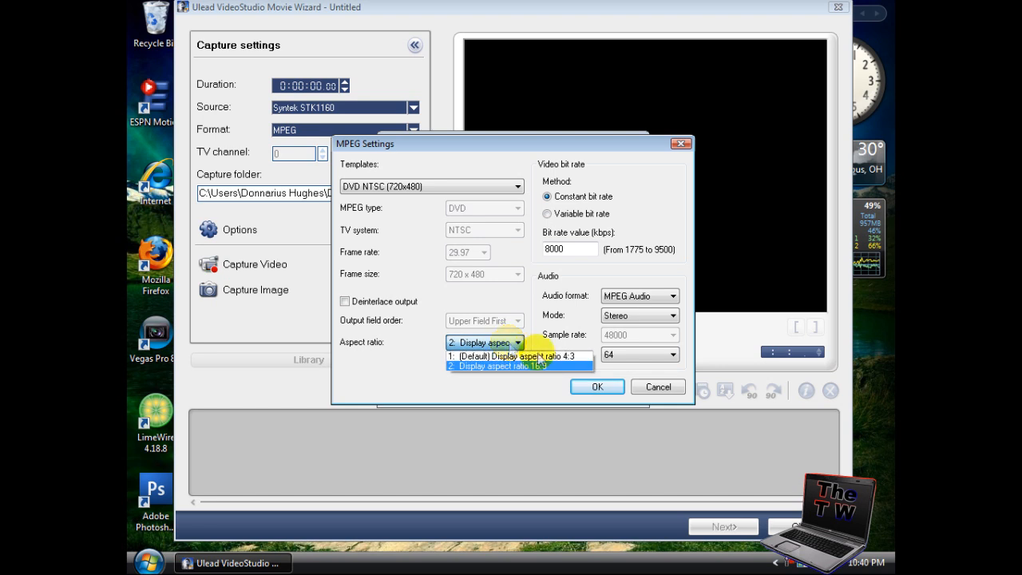
{"action": "left_click", "coordinate": [502, 365]}
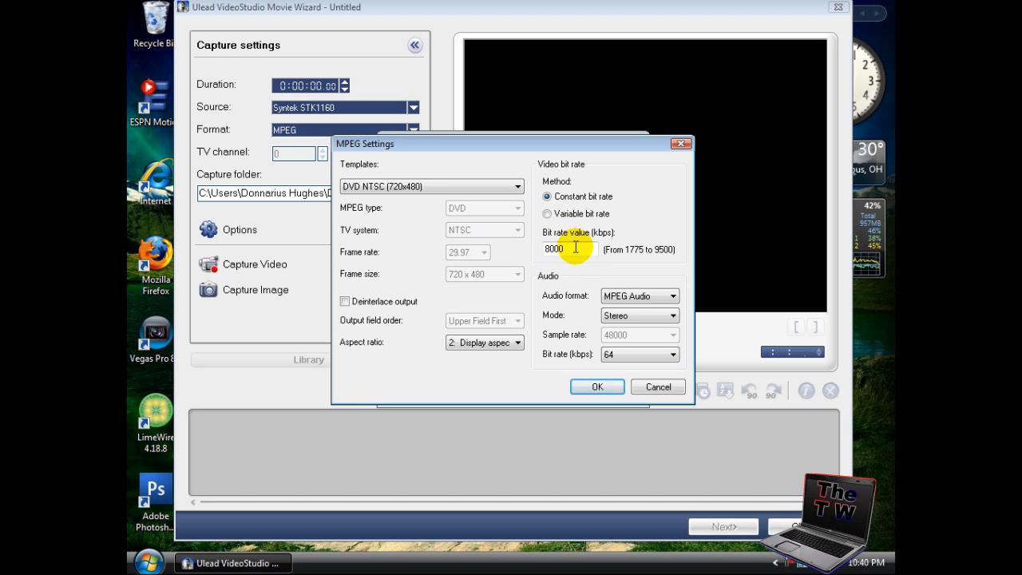
{"action": "mouse_move", "coordinate": [605, 251]}
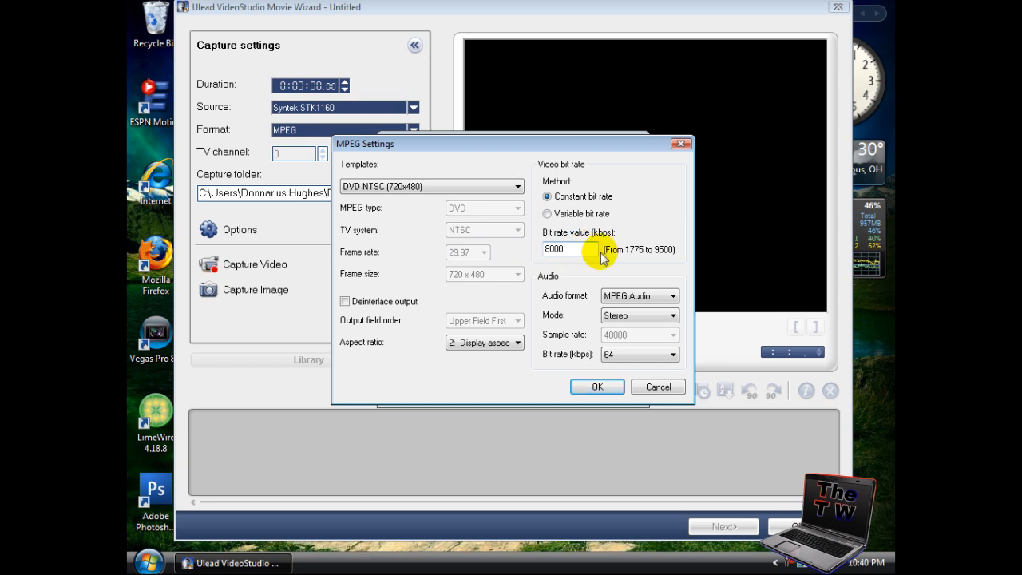
{"action": "mouse_move", "coordinate": [662, 317]}
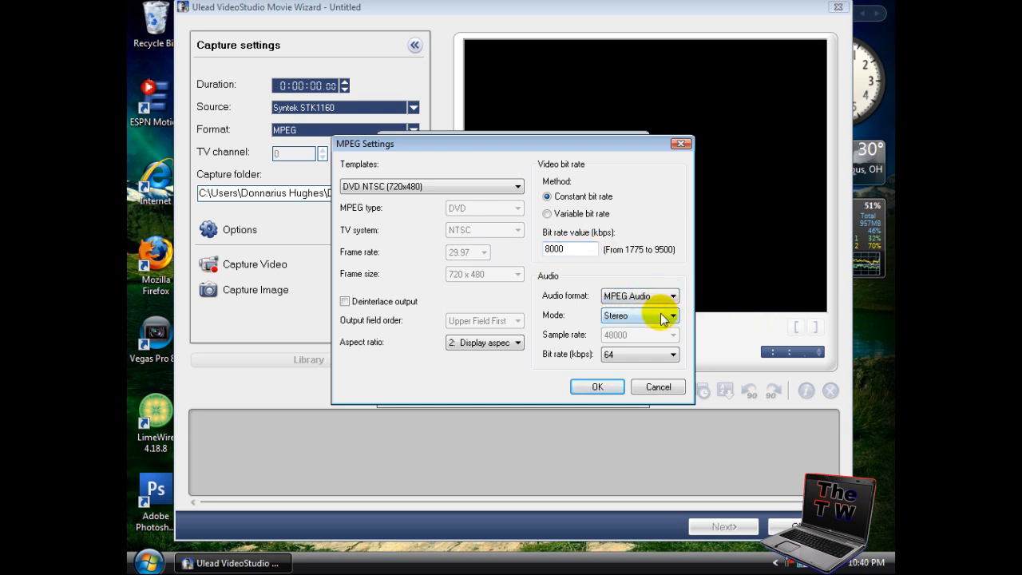
{"action": "mouse_move", "coordinate": [622, 361]}
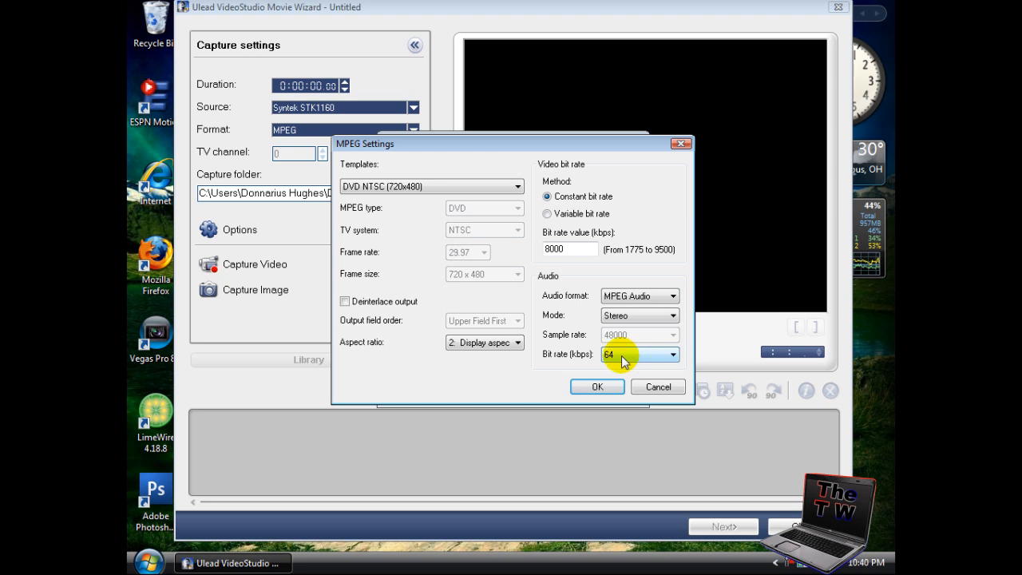
{"action": "left_click", "coordinate": [672, 353]}
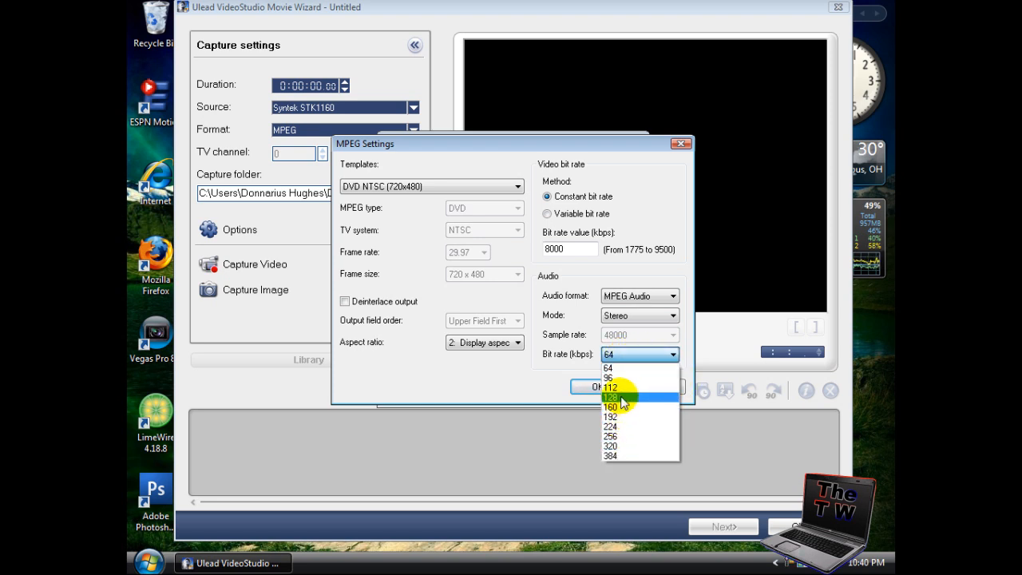
{"action": "left_click", "coordinate": [609, 396]}
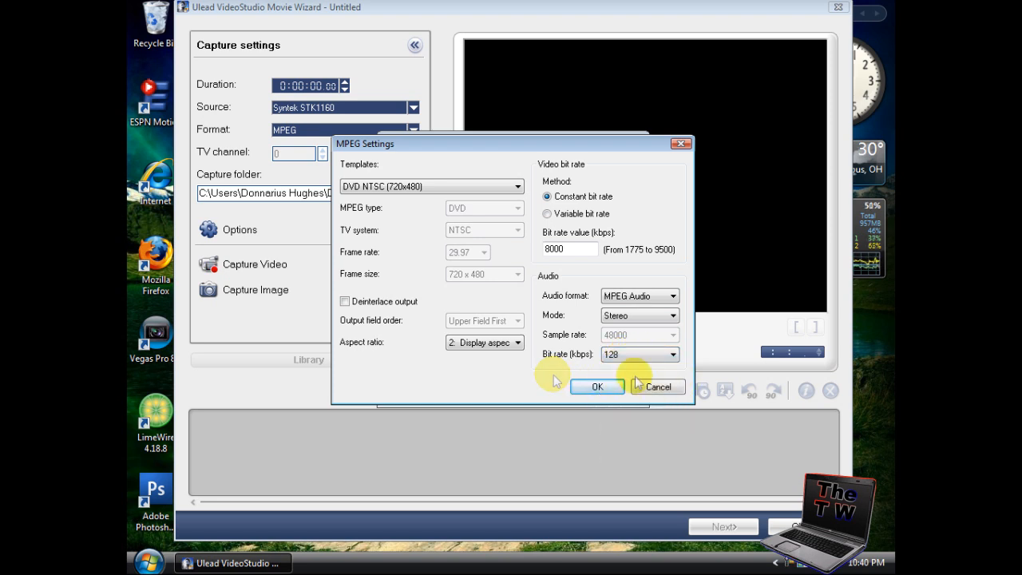
{"action": "left_click", "coordinate": [597, 387]}
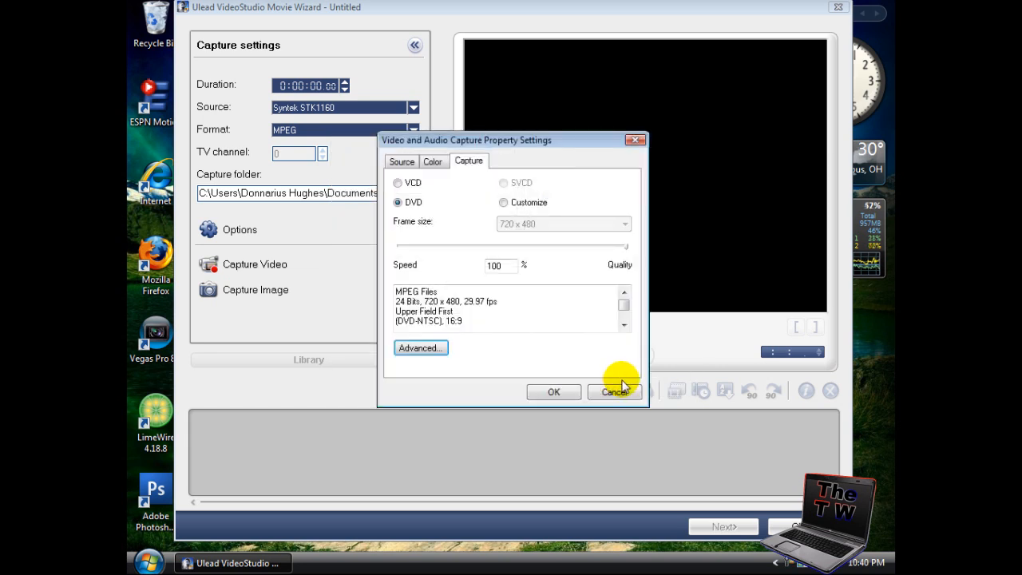
{"action": "mouse_move", "coordinate": [565, 389]}
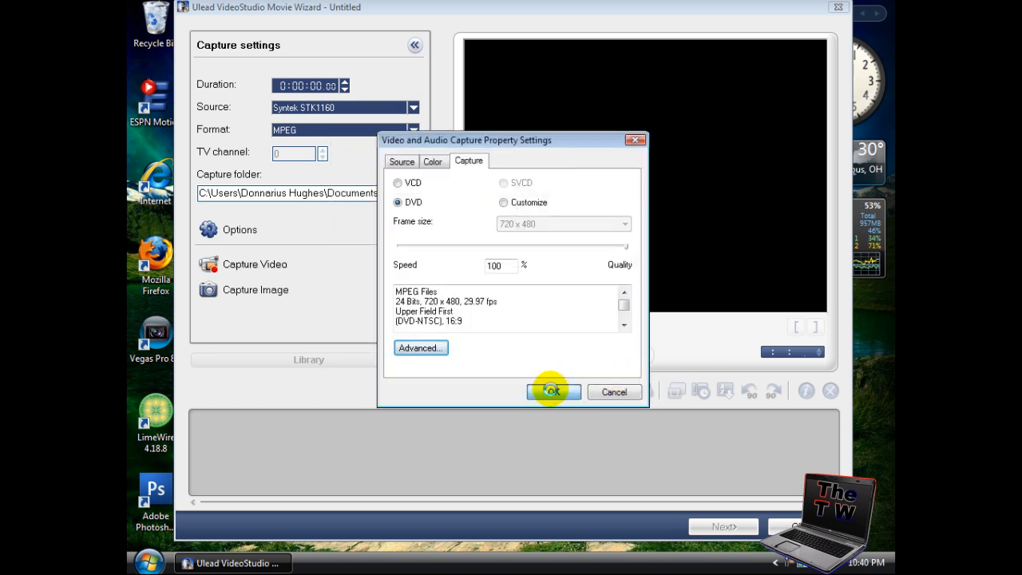
- Confirm the capture property settings so the capture format shows DVD
{"action": "left_click", "coordinate": [553, 391]}
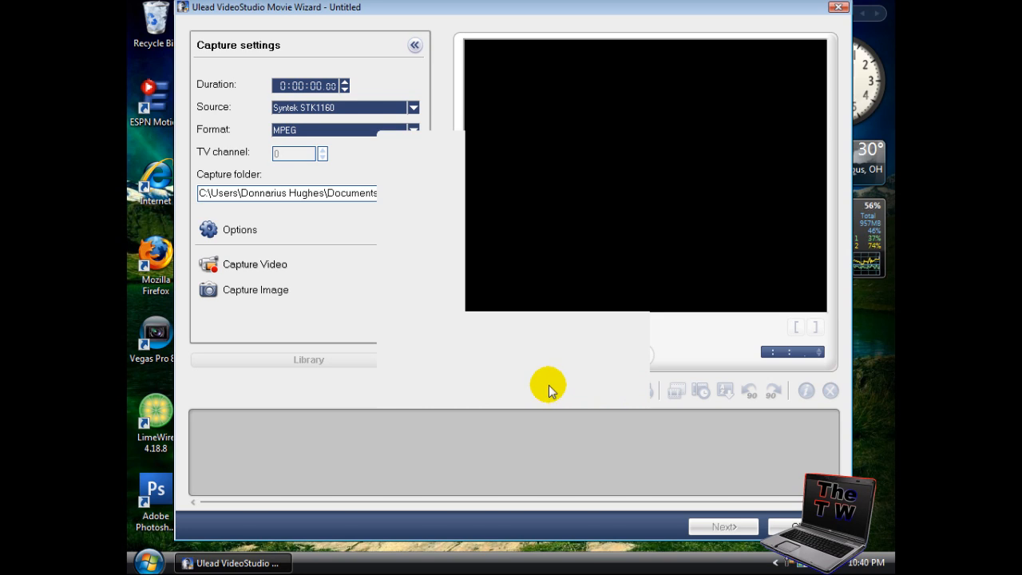
{"action": "mouse_move", "coordinate": [536, 252]}
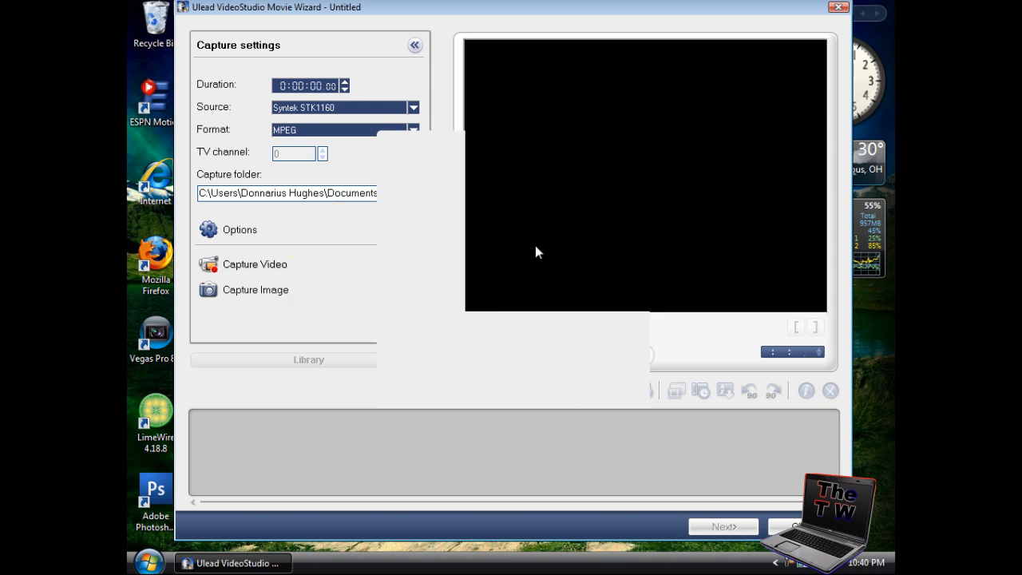
{"action": "left_click", "coordinate": [413, 129]}
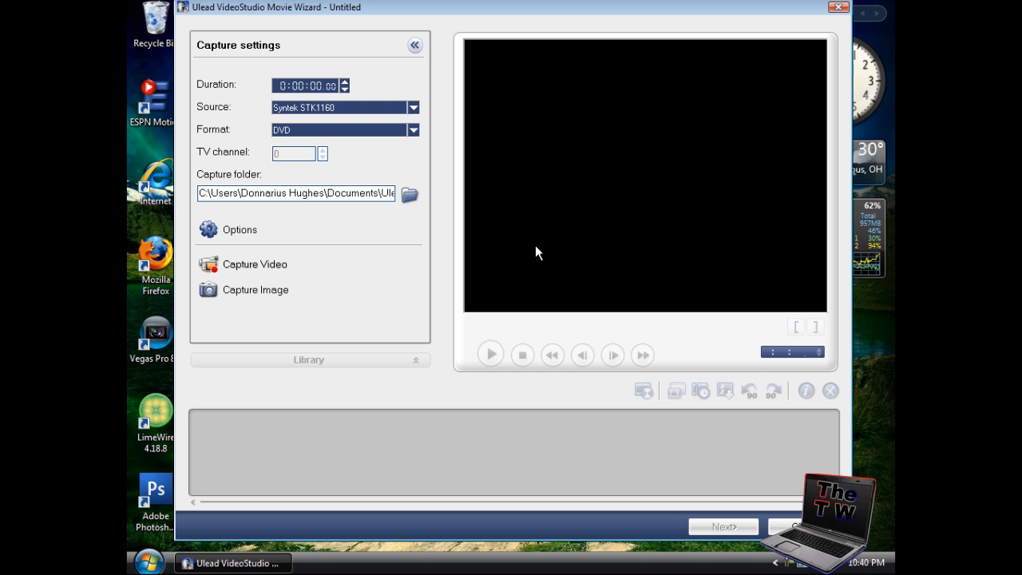
{"action": "mouse_move", "coordinate": [539, 153]}
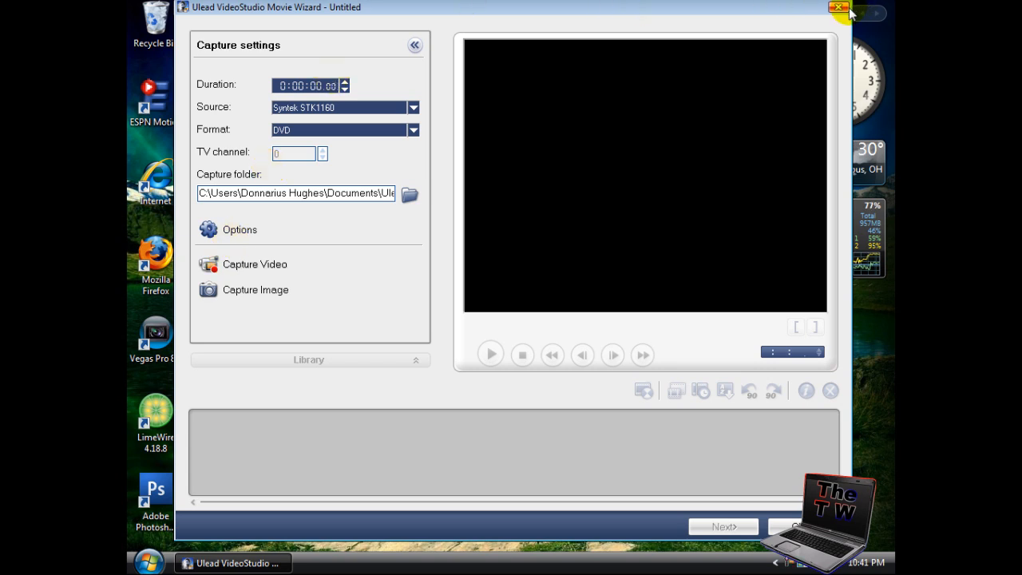
{"action": "mouse_move", "coordinate": [838, 9]}
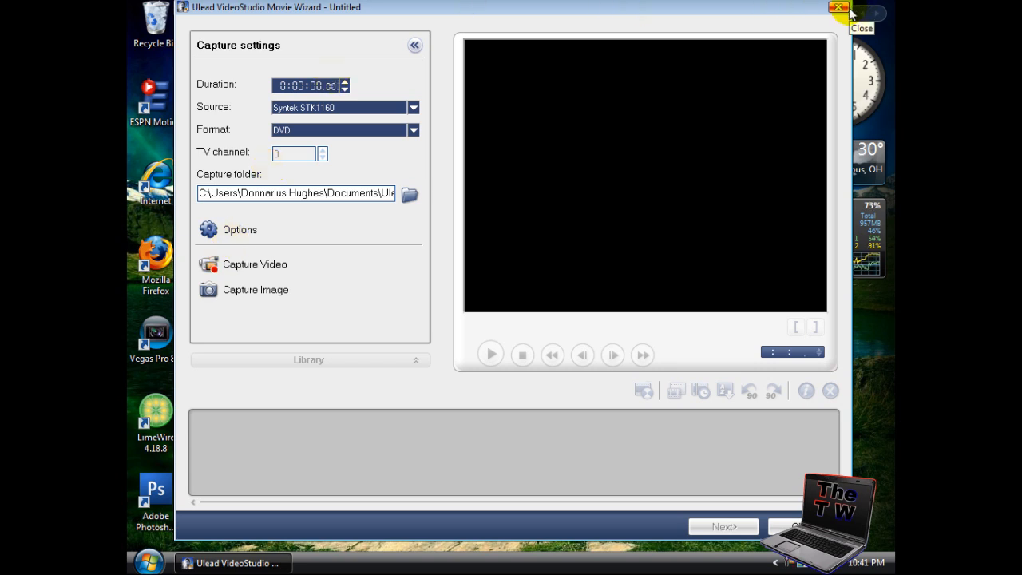